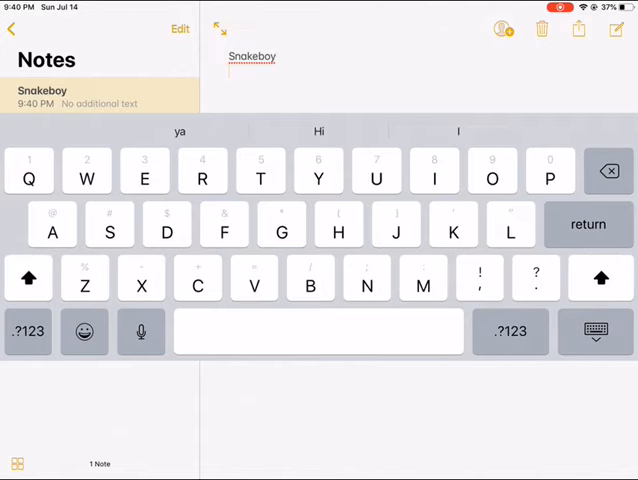
Step: Add 'Rattygames' on a new line below Snakeboy
type("Rattygam")
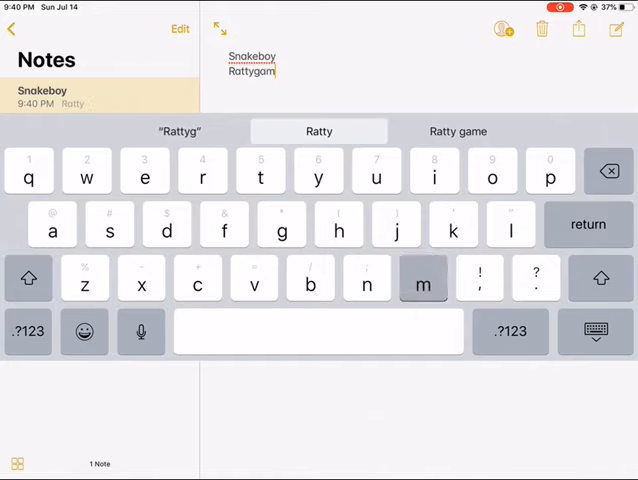
type("es")
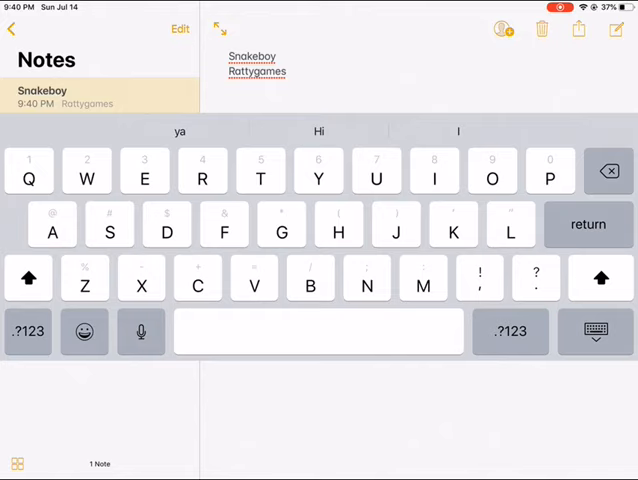
Step: Add 'Rattyplays' and 'Rattyplaysgames' on new lines, then dismiss the keyboard
type("Rattyplays")
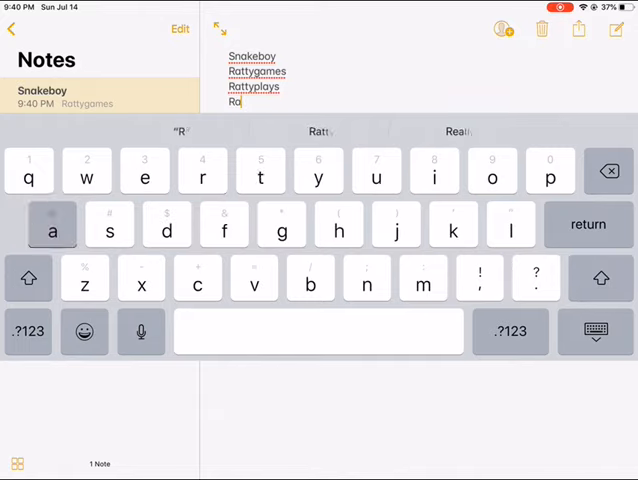
left_click(318, 172)
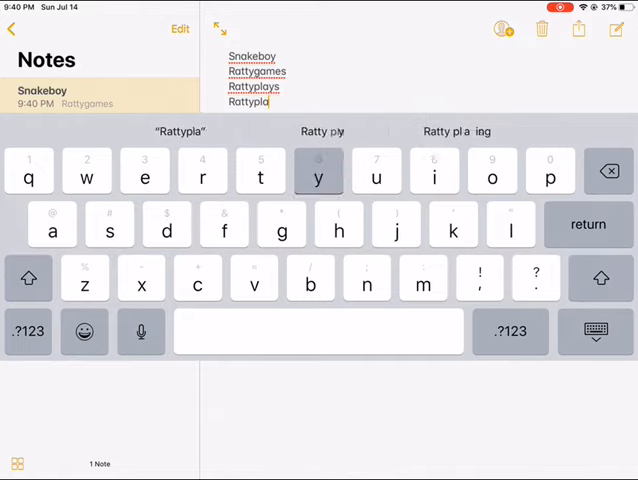
left_click(318, 170)
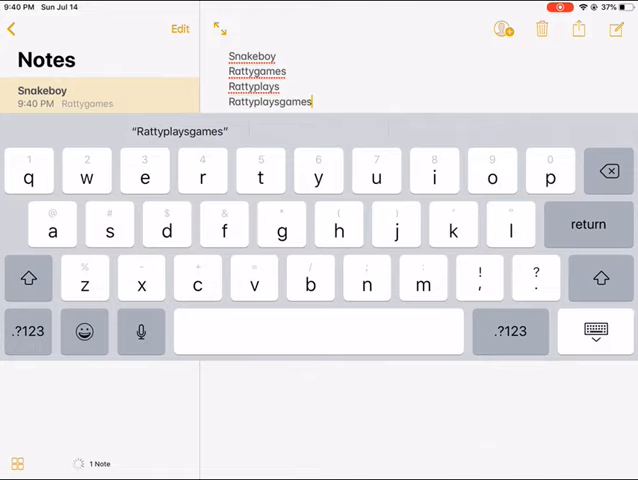
left_click(592, 332)
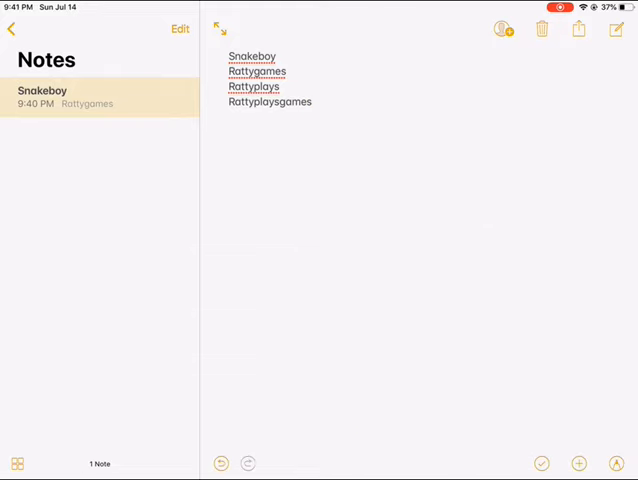